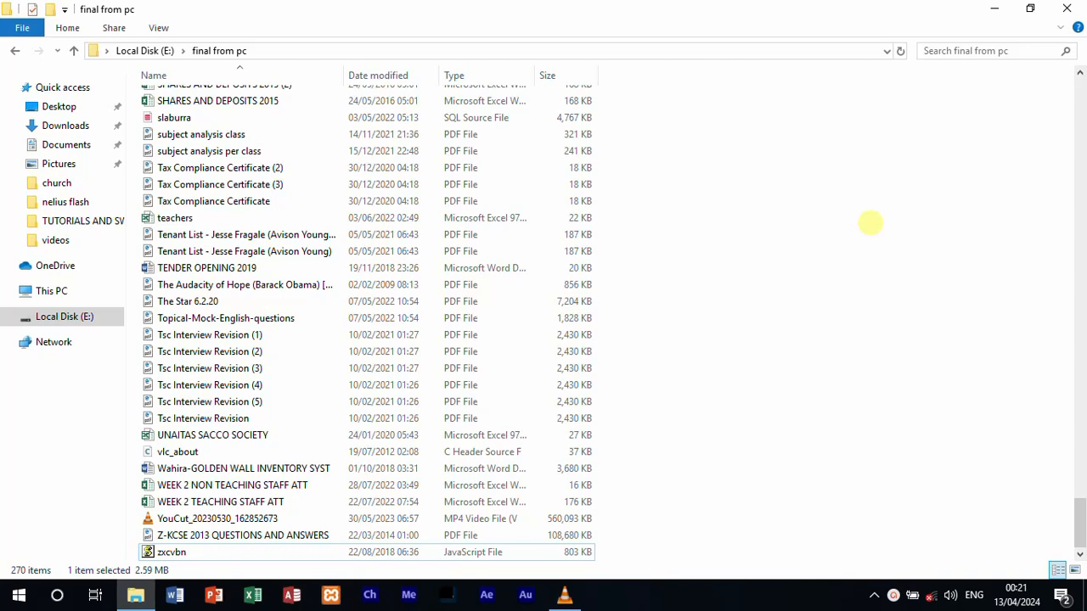
pyautogui.moveTo(303, 286)
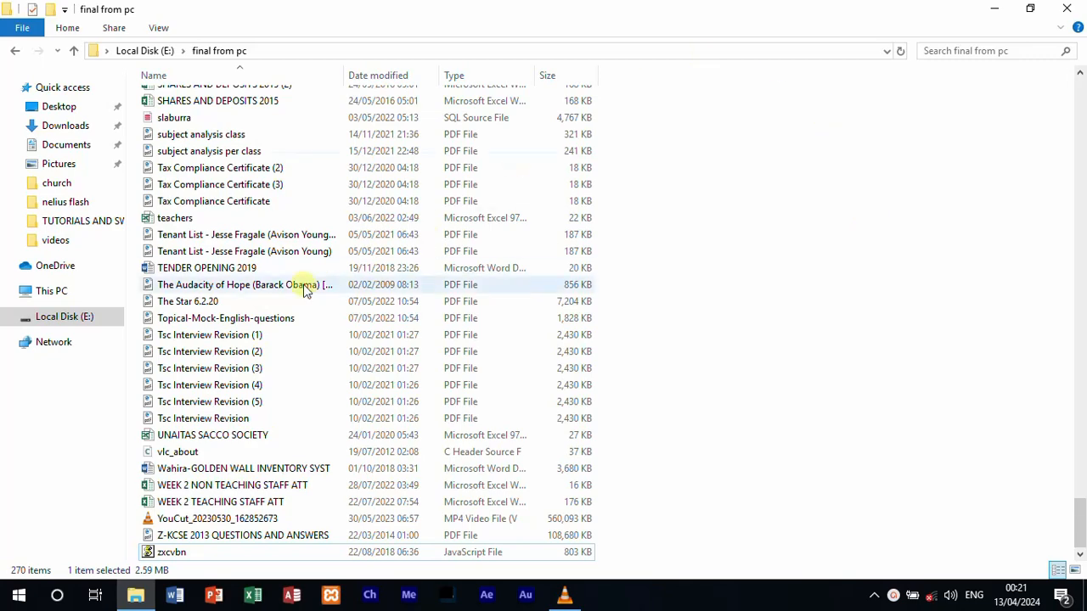
# Open 'The Audacity of Hope (Barack Obama) [Crown 2006]' PDF with Word via the context menu's Open with
pyautogui.rightClick(247, 285)
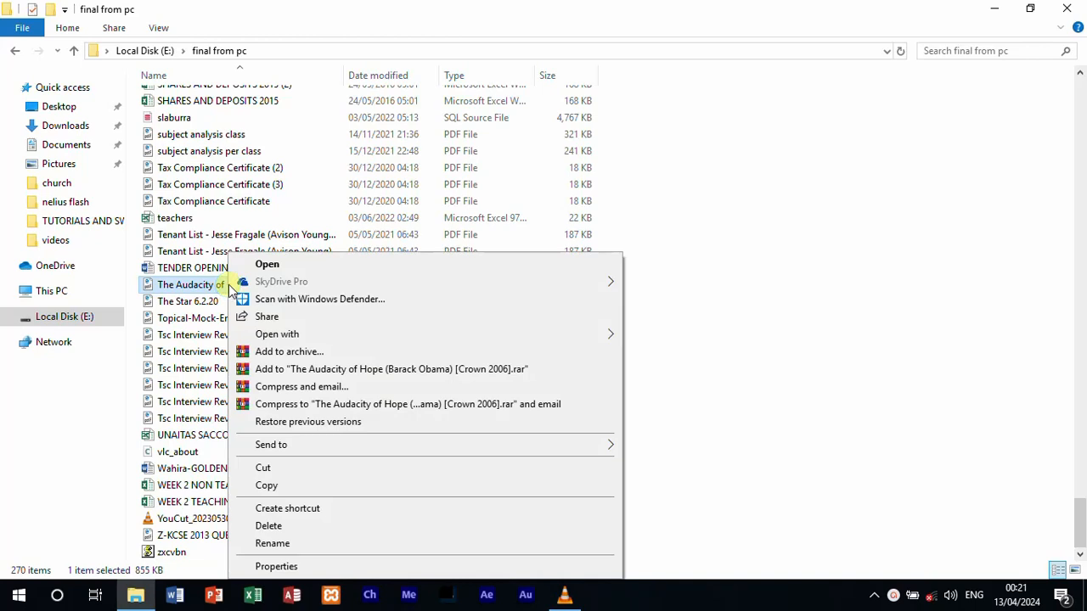
pyautogui.click(276, 333)
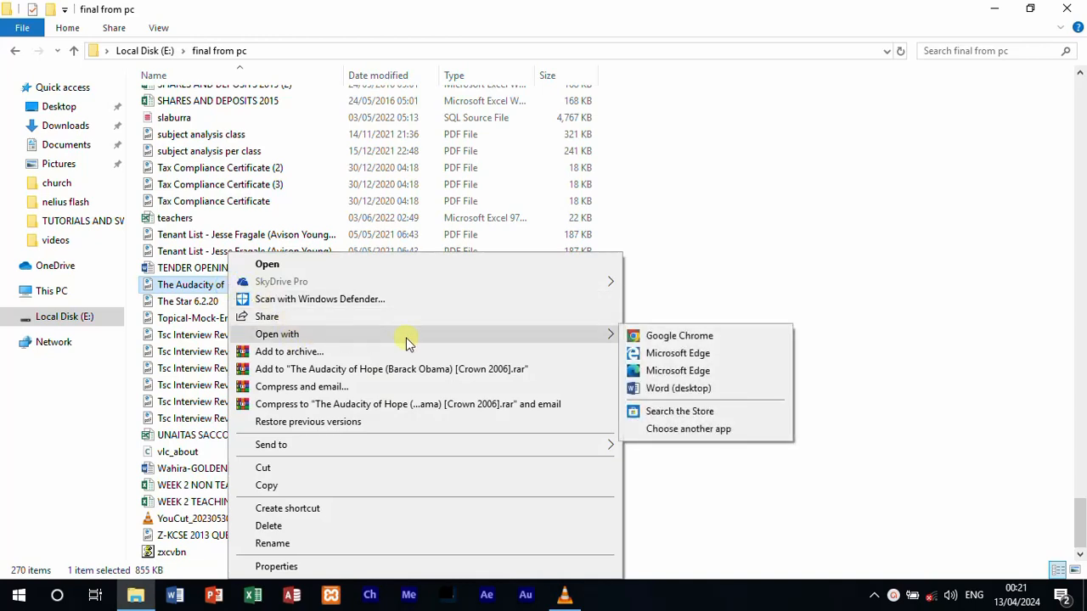
pyautogui.moveTo(677, 387)
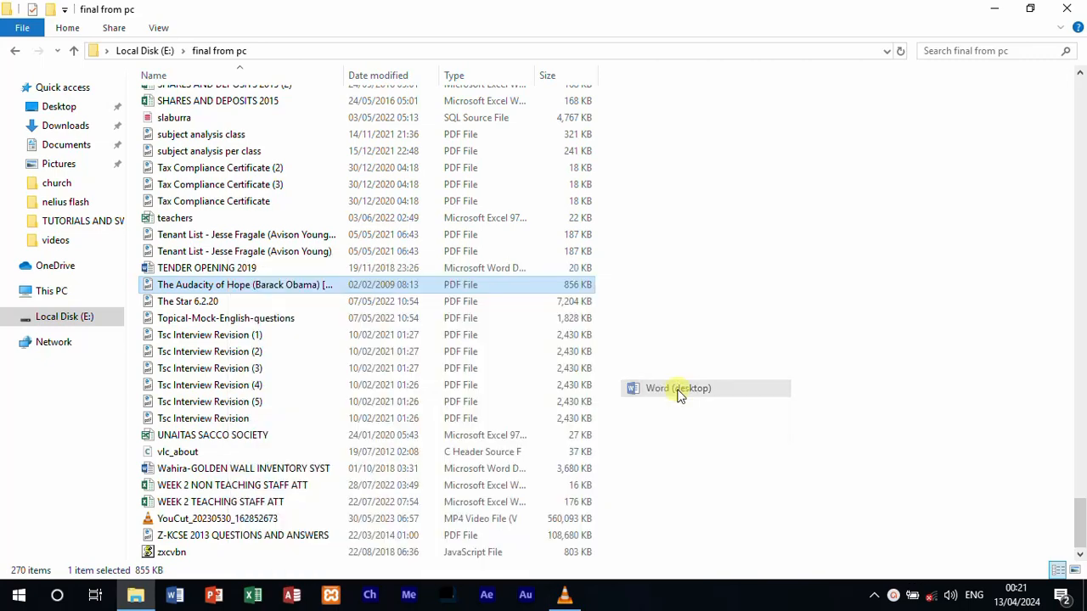
pyautogui.click(678, 387)
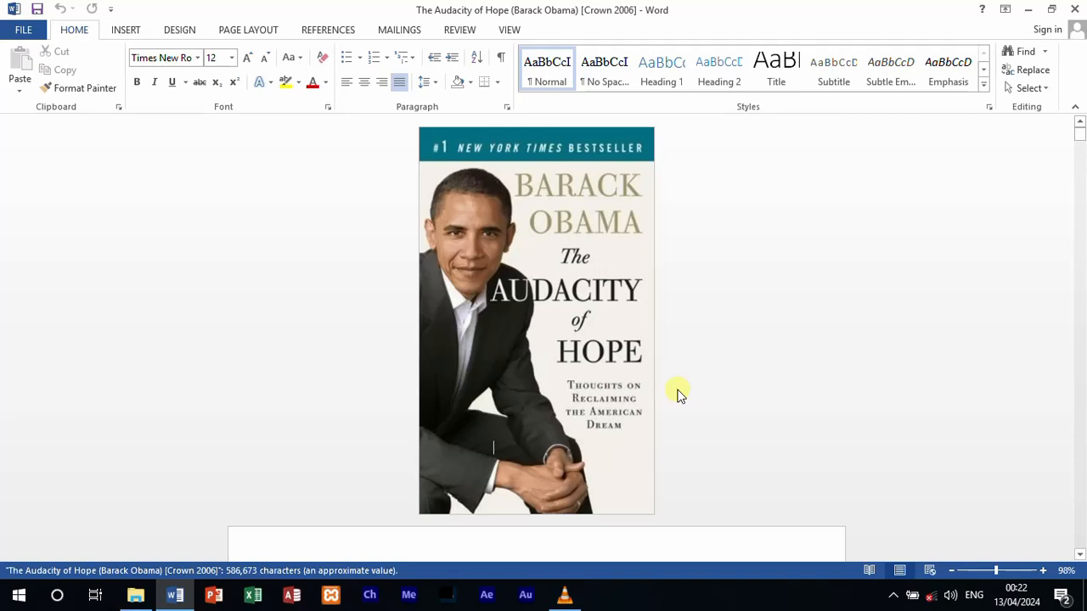
pyautogui.scroll(-3)
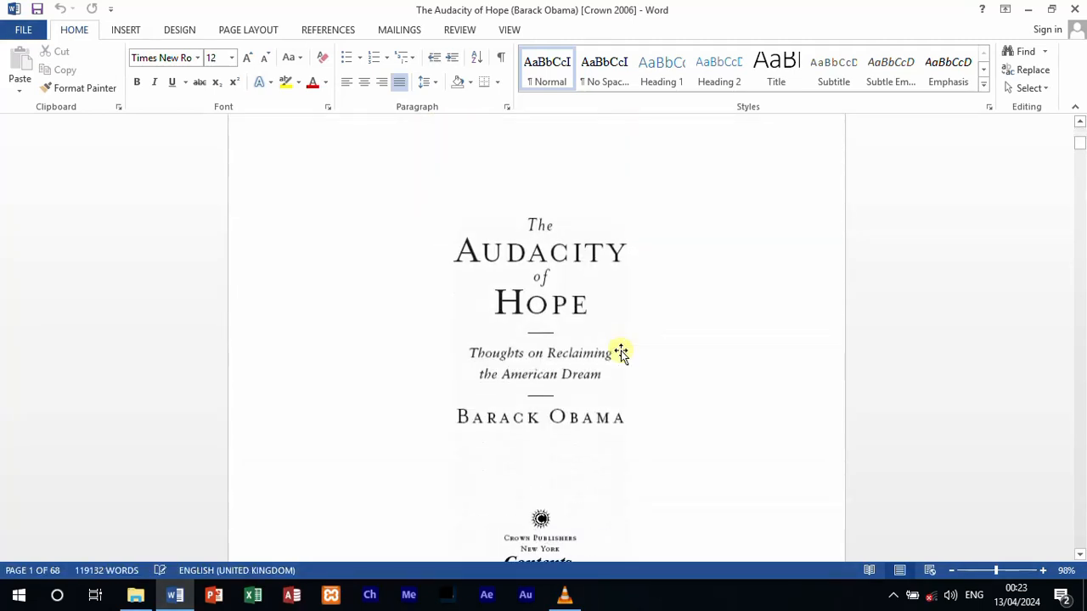
pyautogui.scroll(-3)
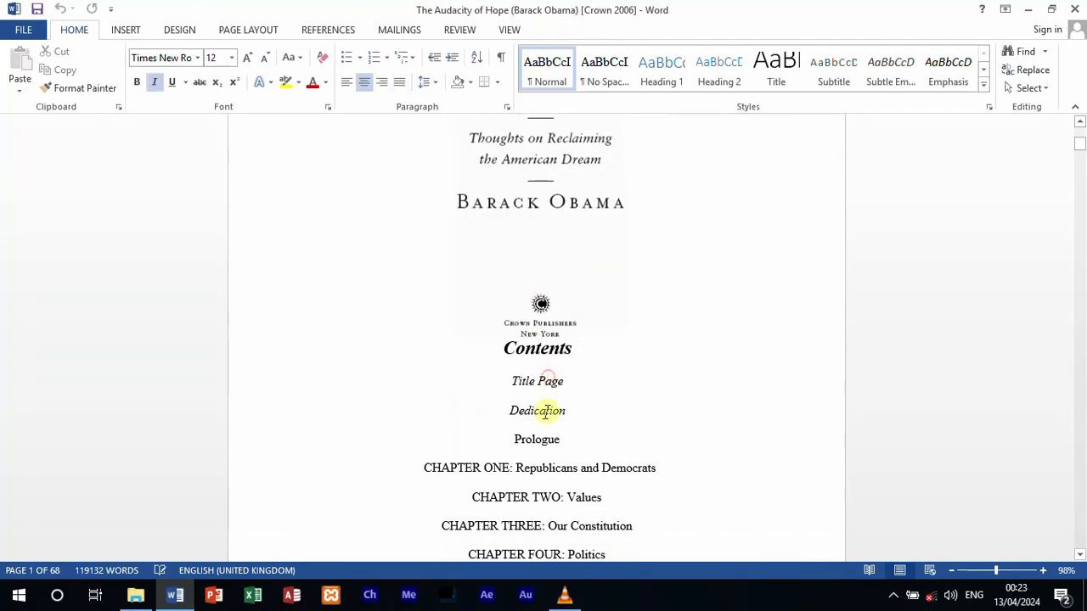
pyautogui.scroll(-3)
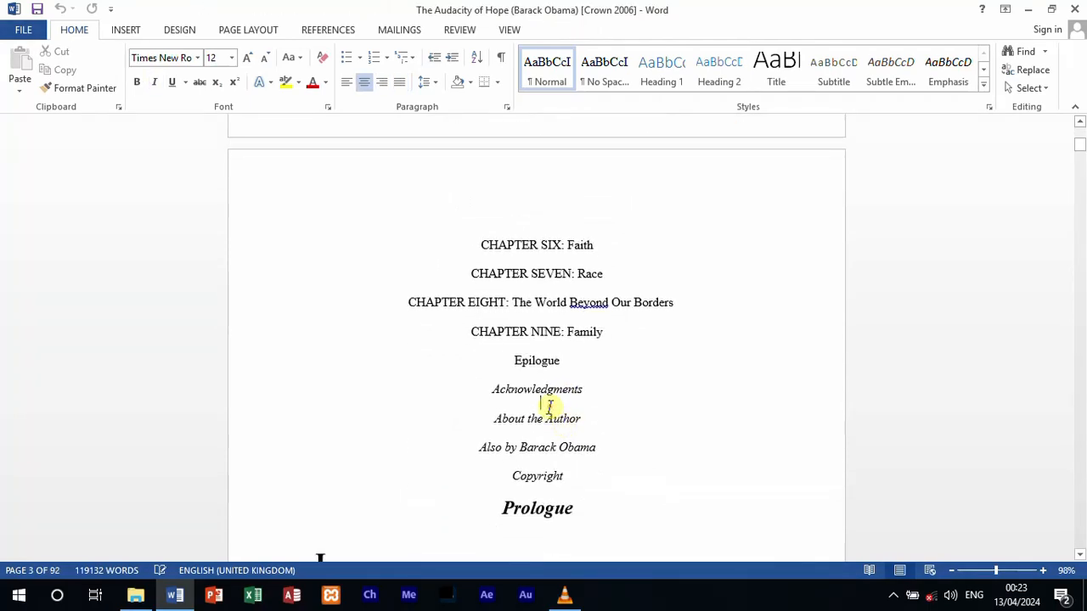
pyautogui.scroll(-3)
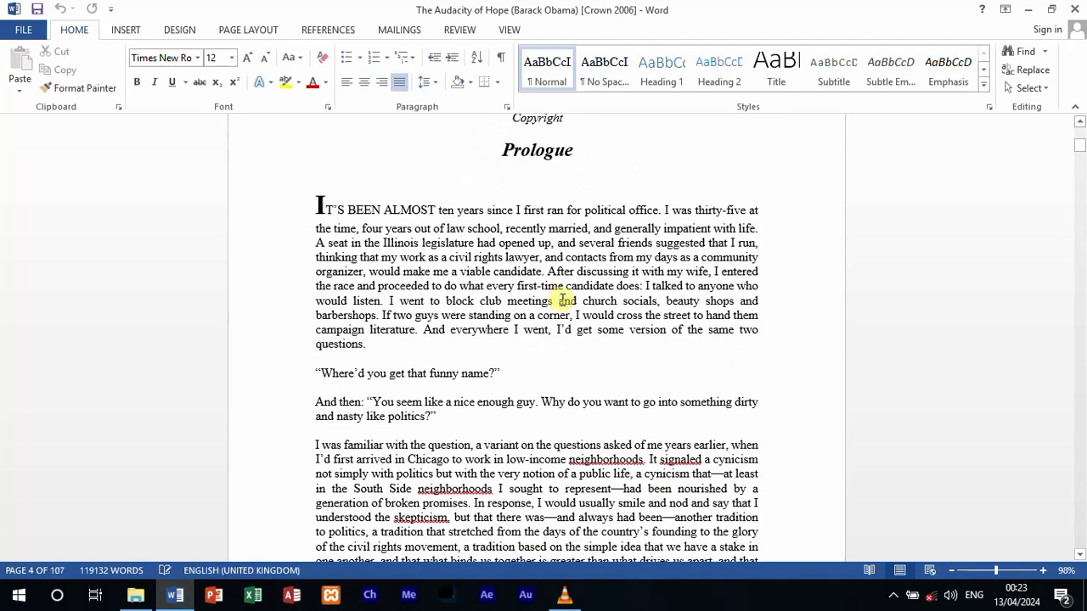
pyautogui.scroll(-3)
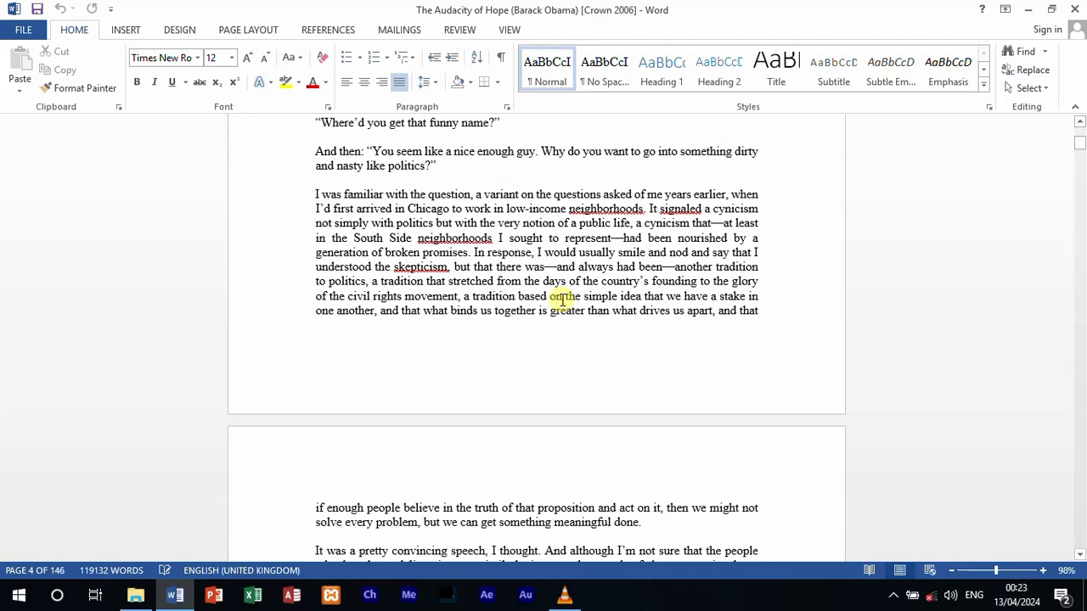
pyautogui.doubleClick(632, 238)
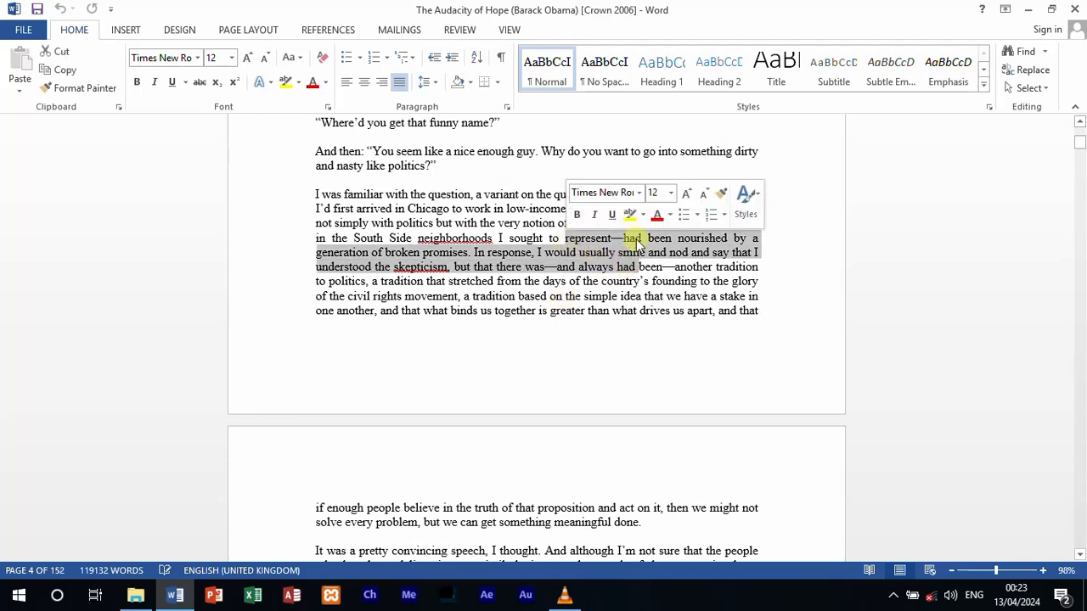